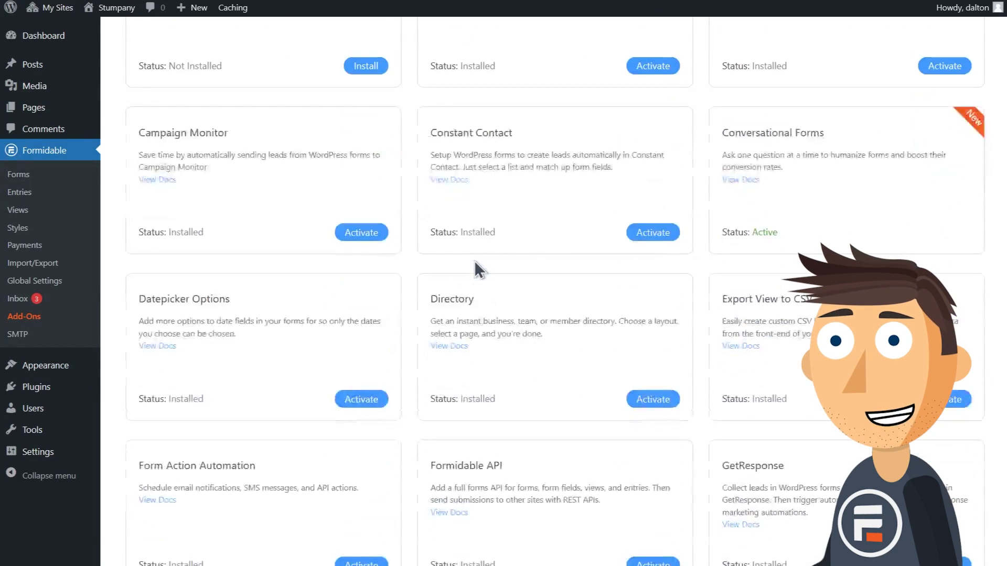
Create a new Google Cloud project named 'Google Sheets' via New Project
scroll("down", 3)
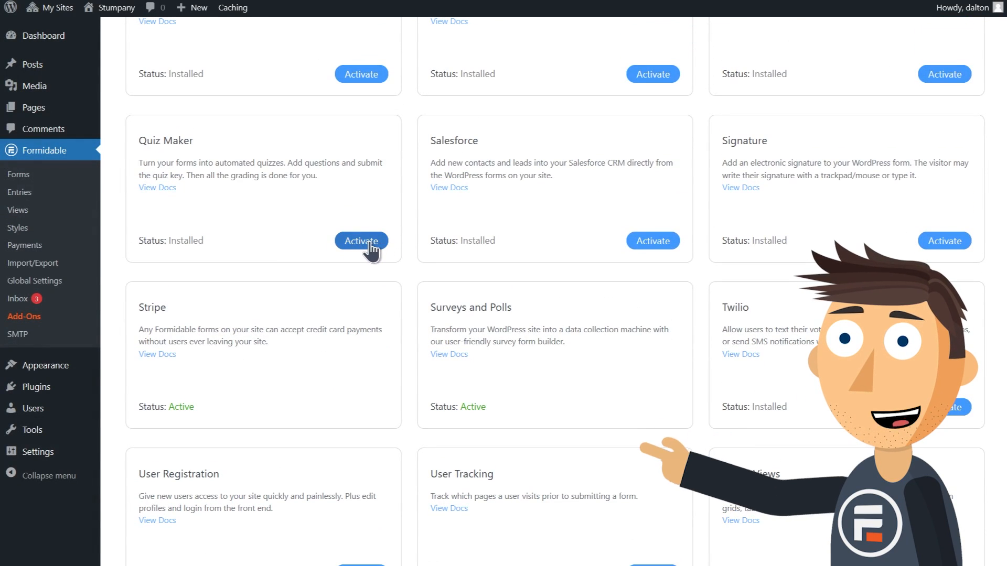
mouse_move(381, 265)
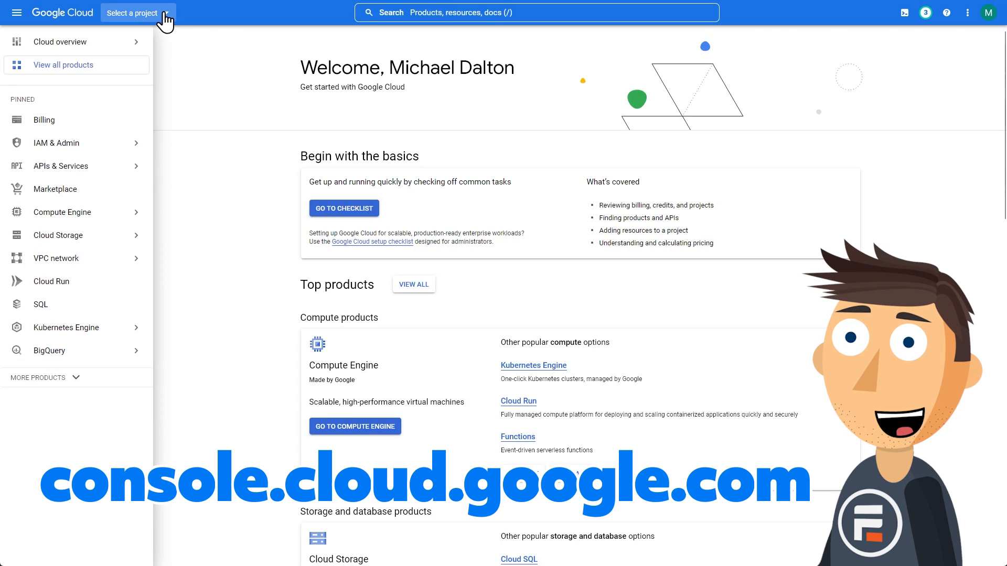
left_click(133, 12)
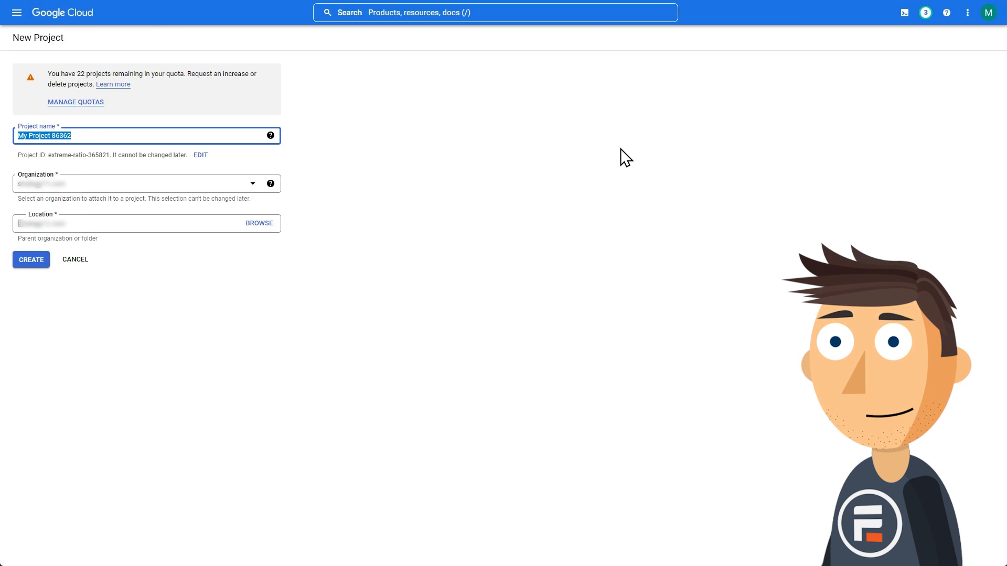
type("Google Sheets")
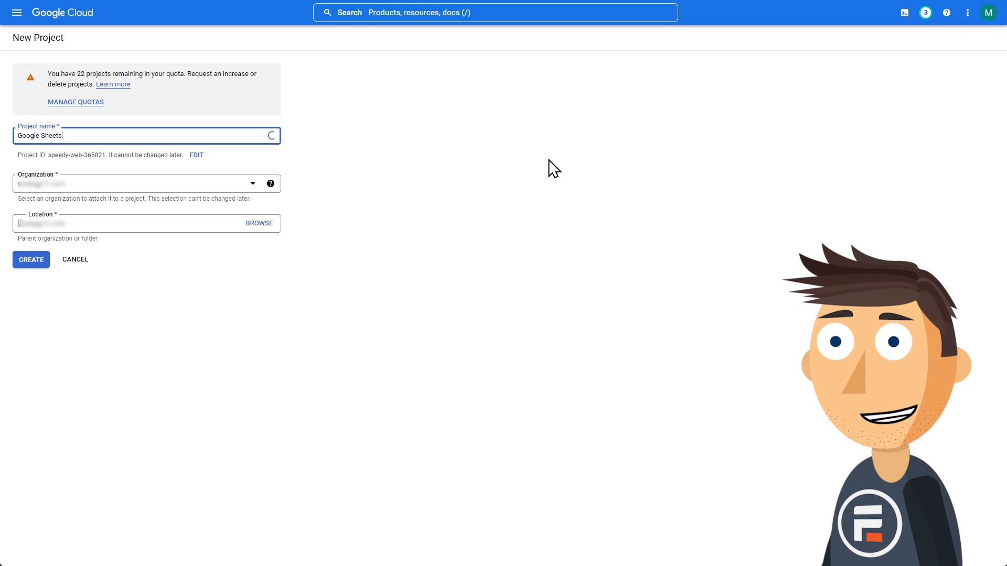
left_click(31, 259)
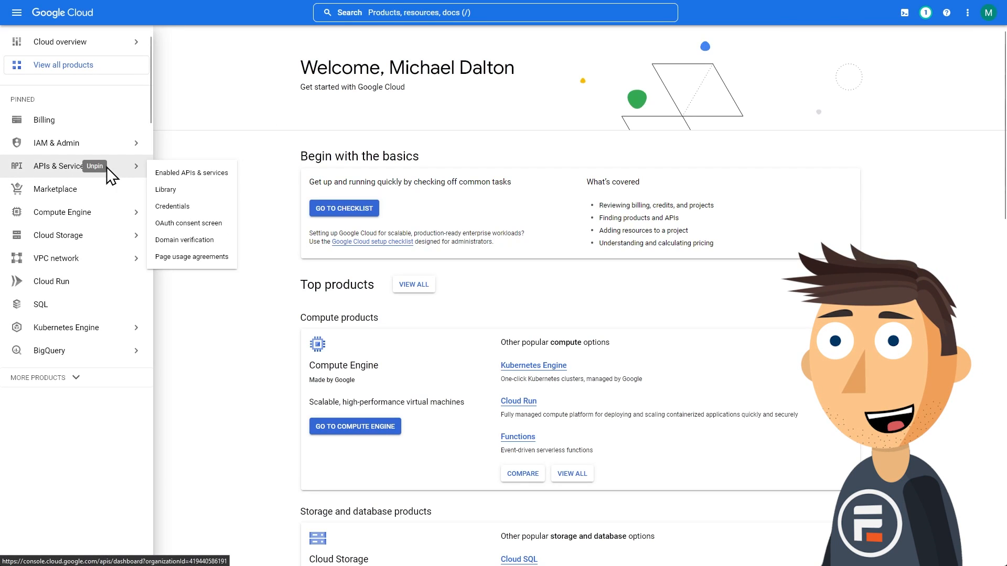
Enable the Google Sheets API and Google Drive API from the API Library
left_click(190, 172)
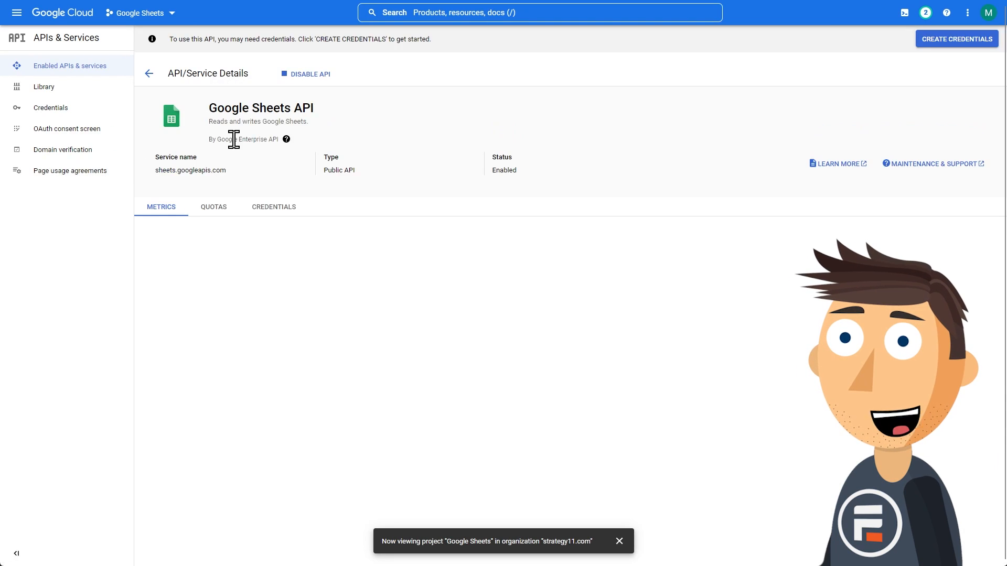
left_click(43, 86)
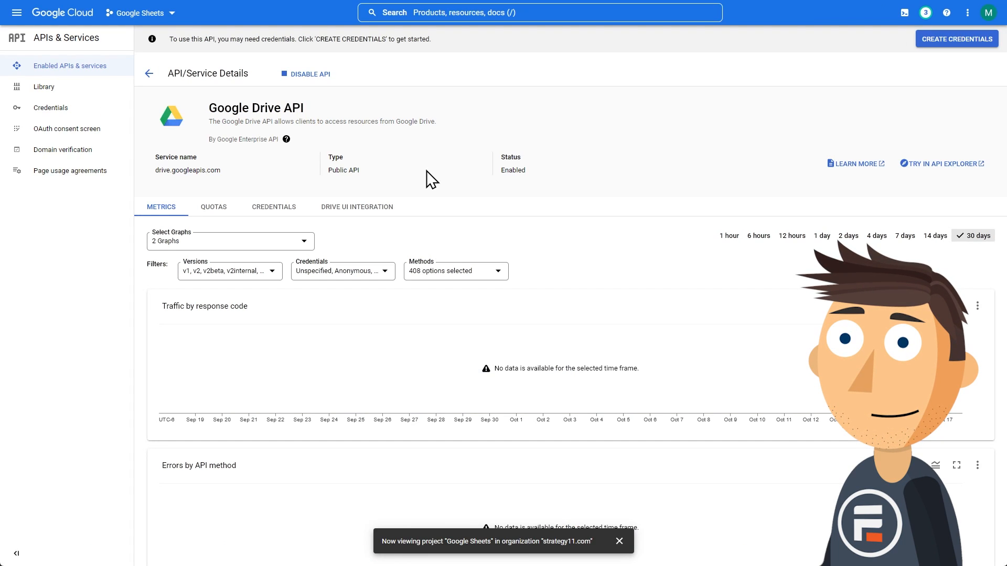
left_click(66, 128)
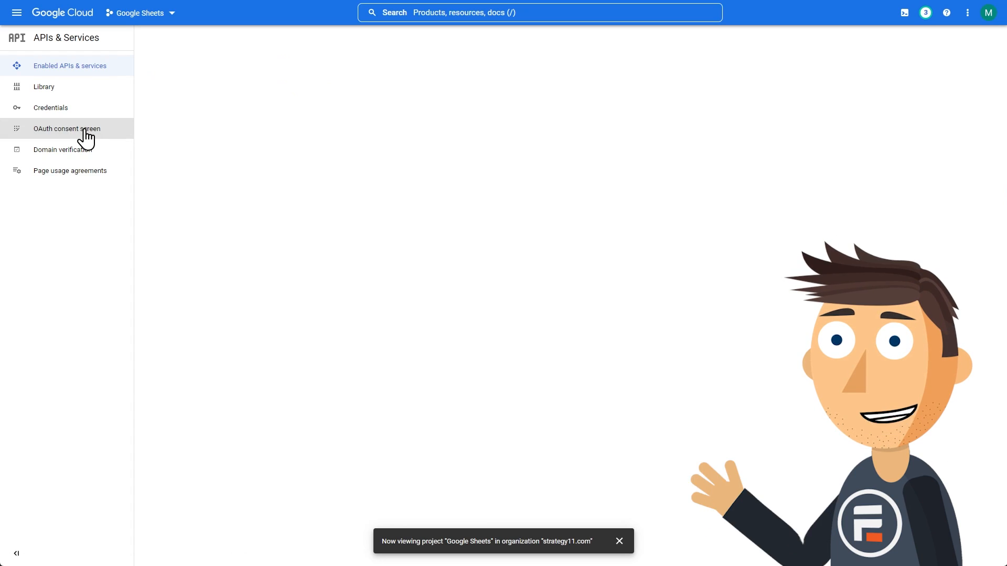
left_click(67, 128)
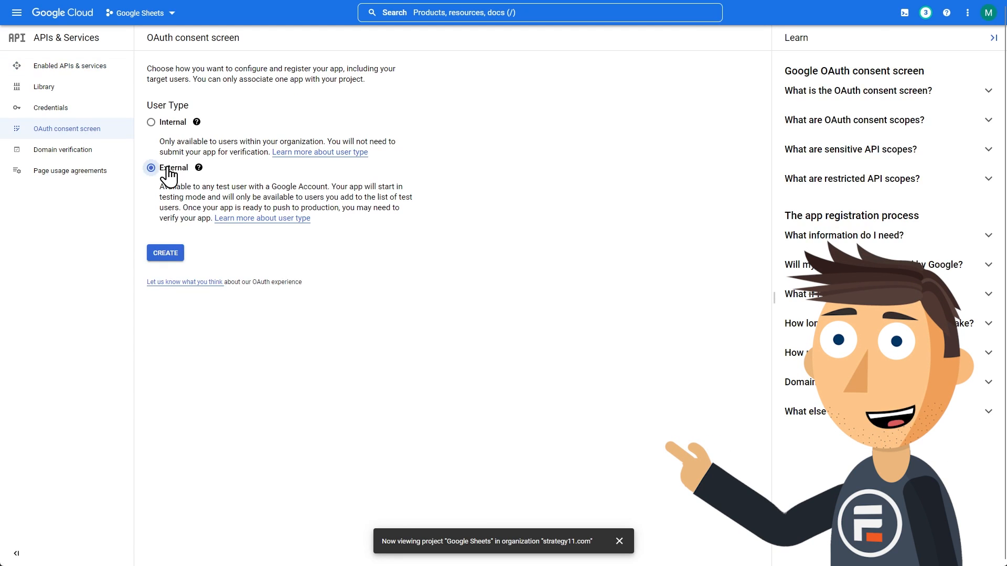
left_click(165, 252)
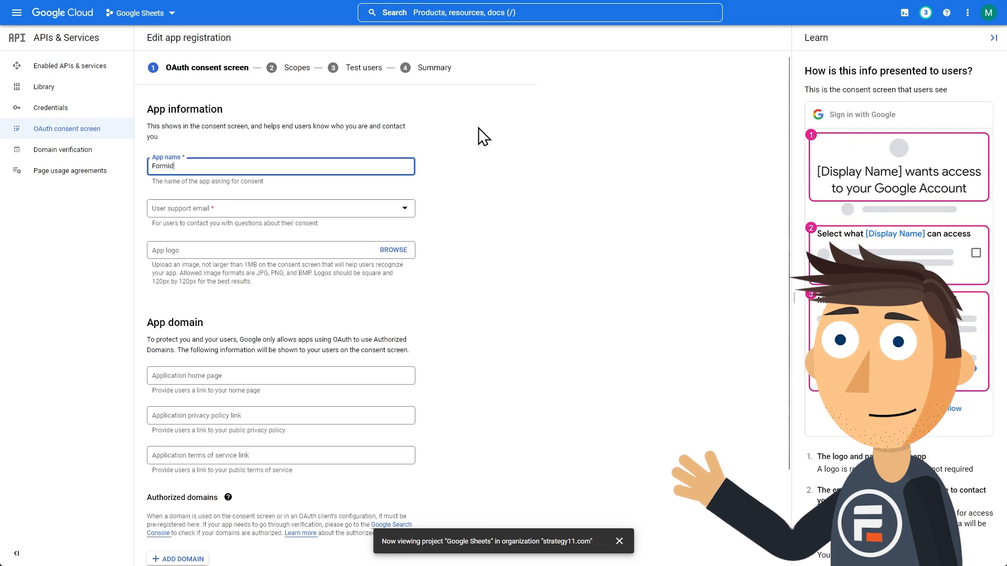
left_click(280, 208)
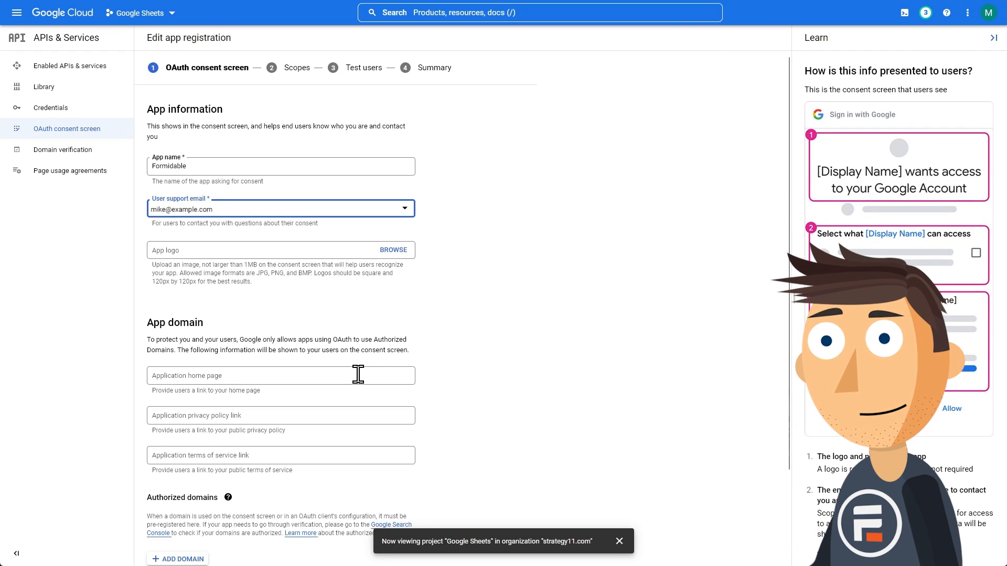
left_click(281, 376)
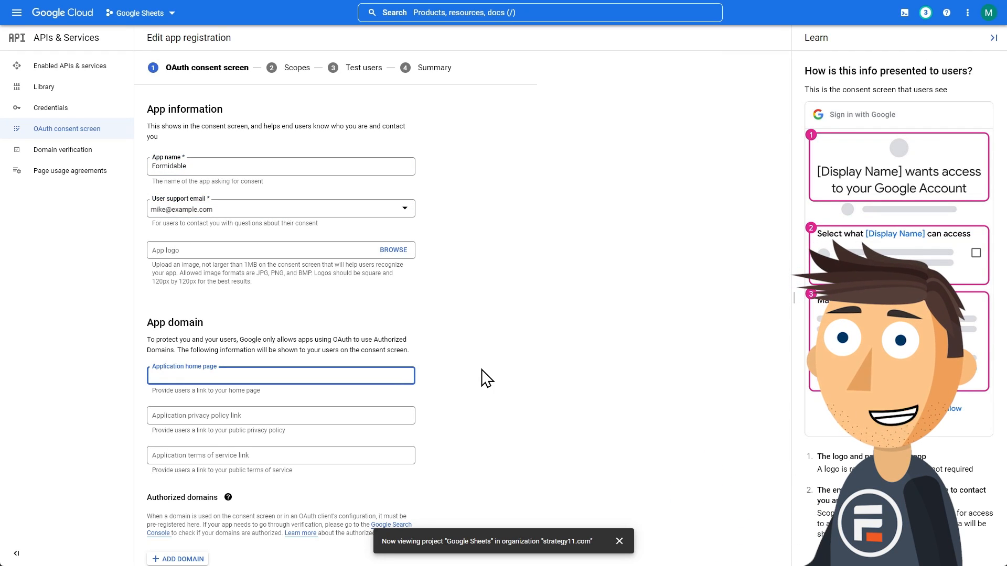
type("h")
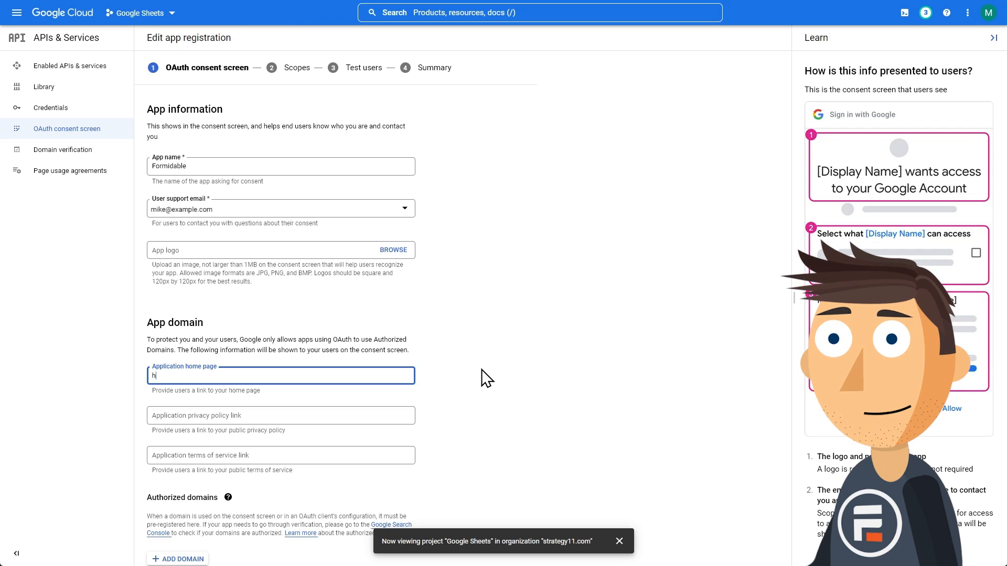
type("ttp://www.example.com")
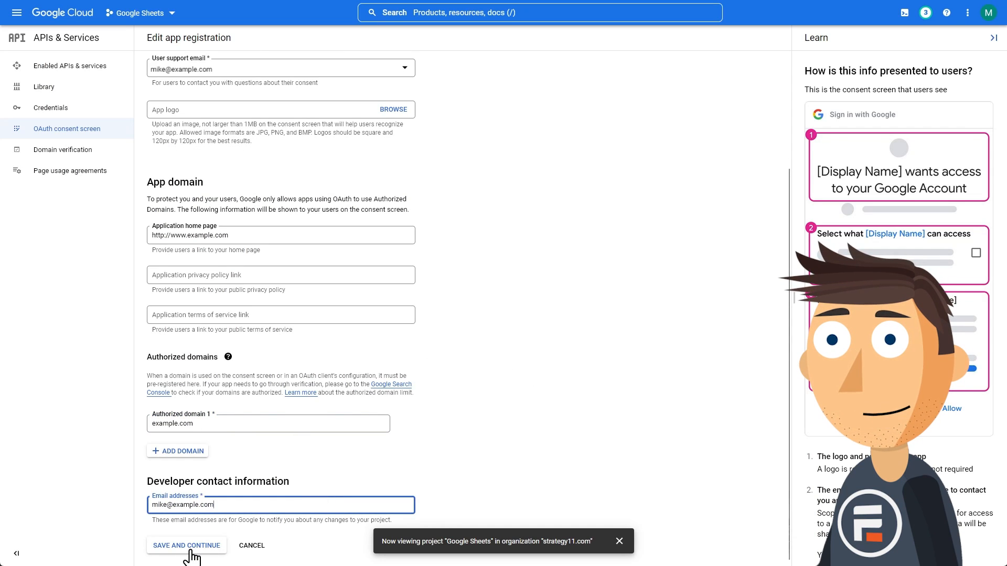
left_click(186, 546)
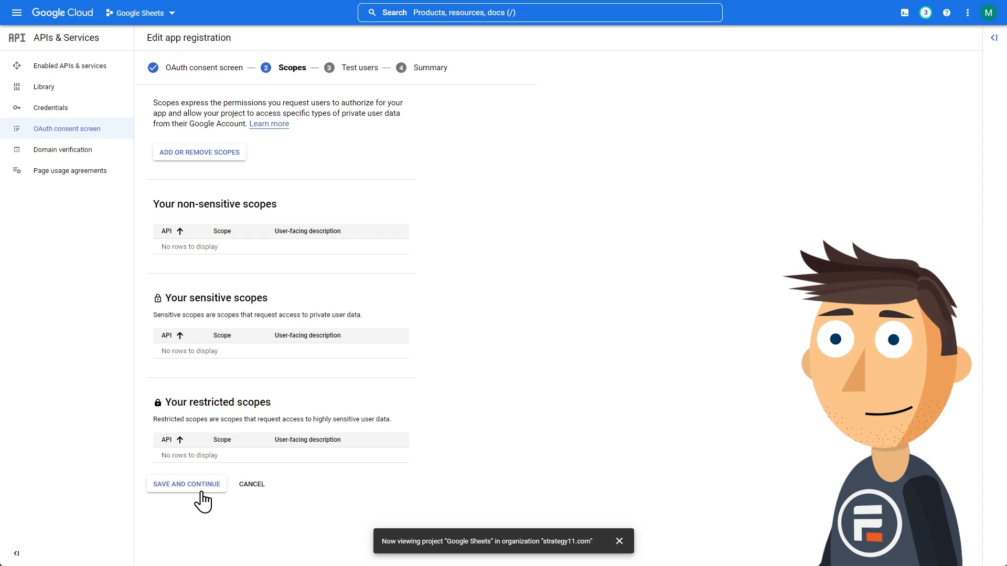
Skip scopes and test users, then publish the app to production
left_click(186, 484)
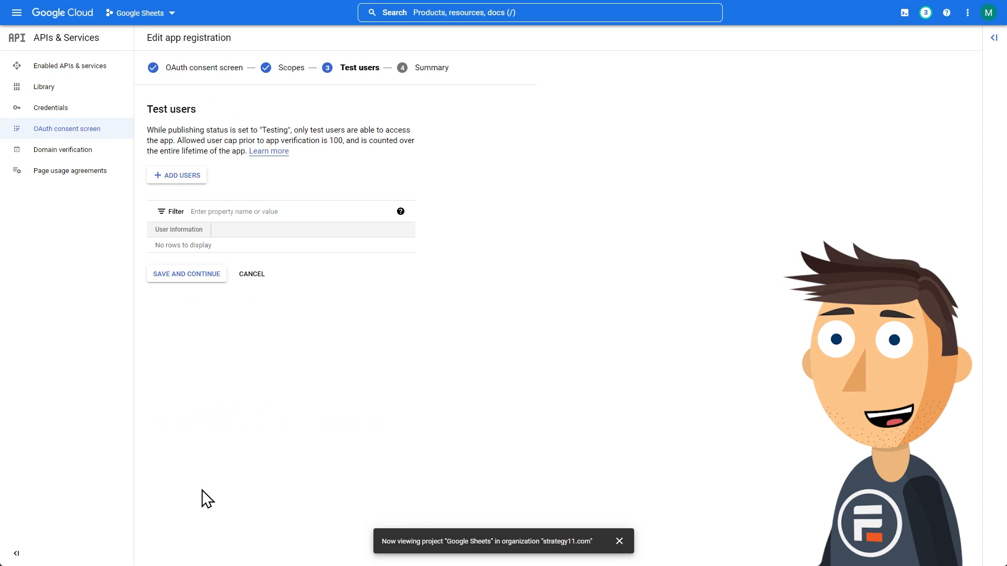
left_click(186, 274)
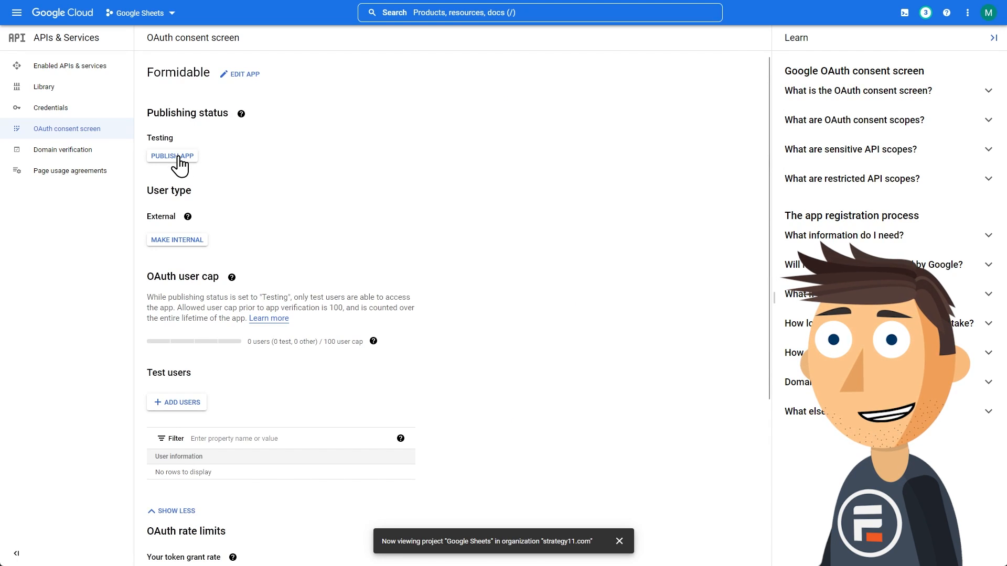
left_click(171, 155)
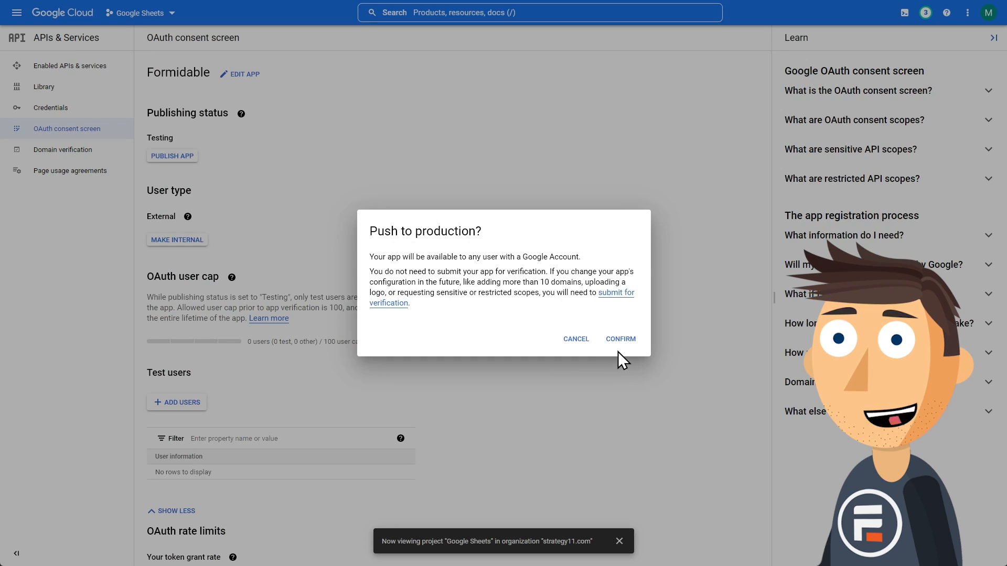
left_click(619, 339)
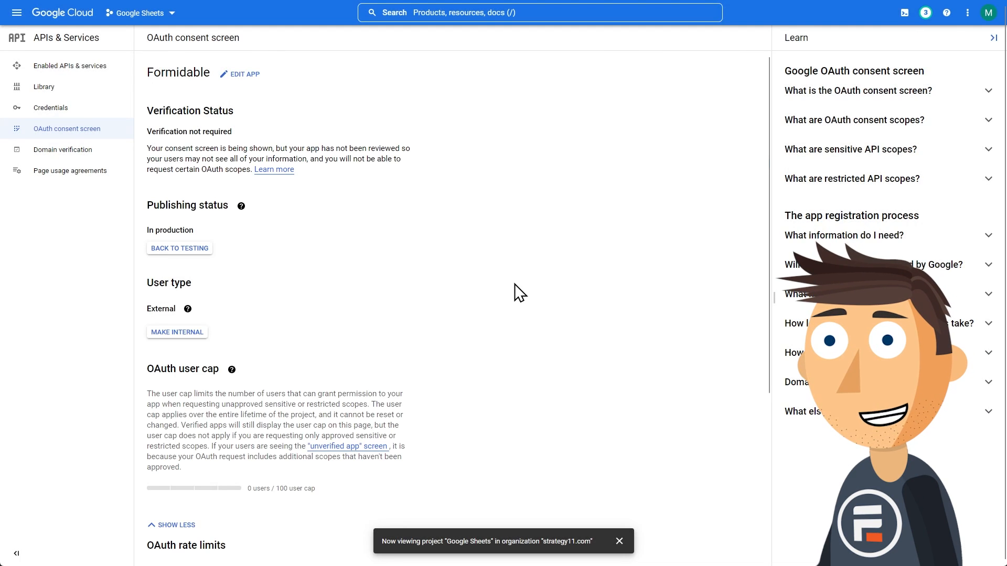
mouse_move(488, 291)
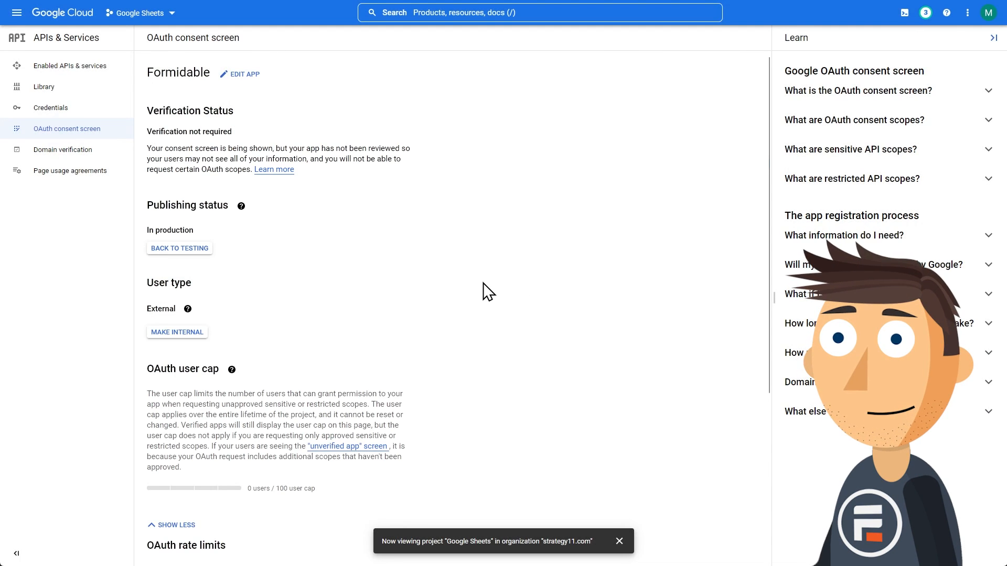
left_click(51, 108)
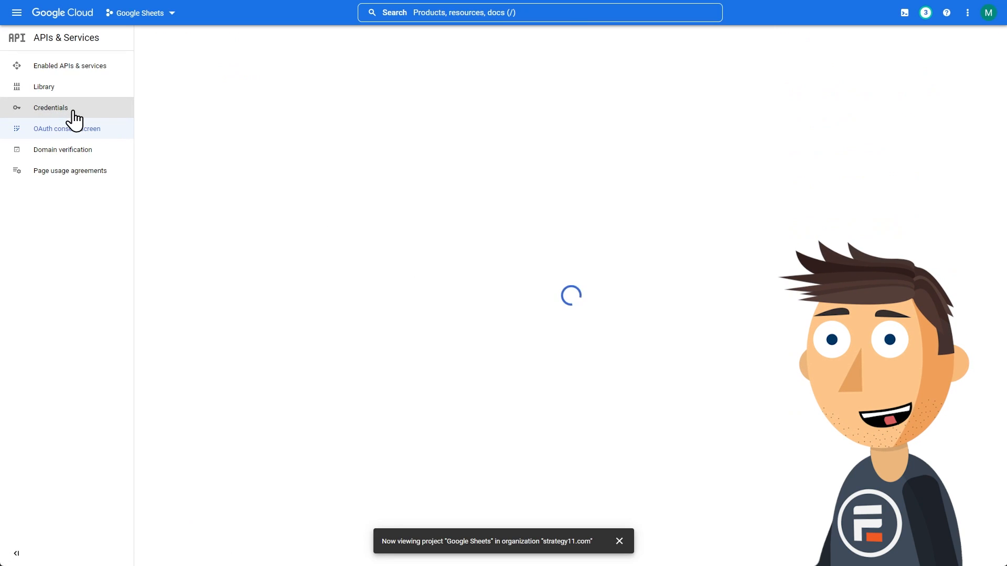
left_click(266, 38)
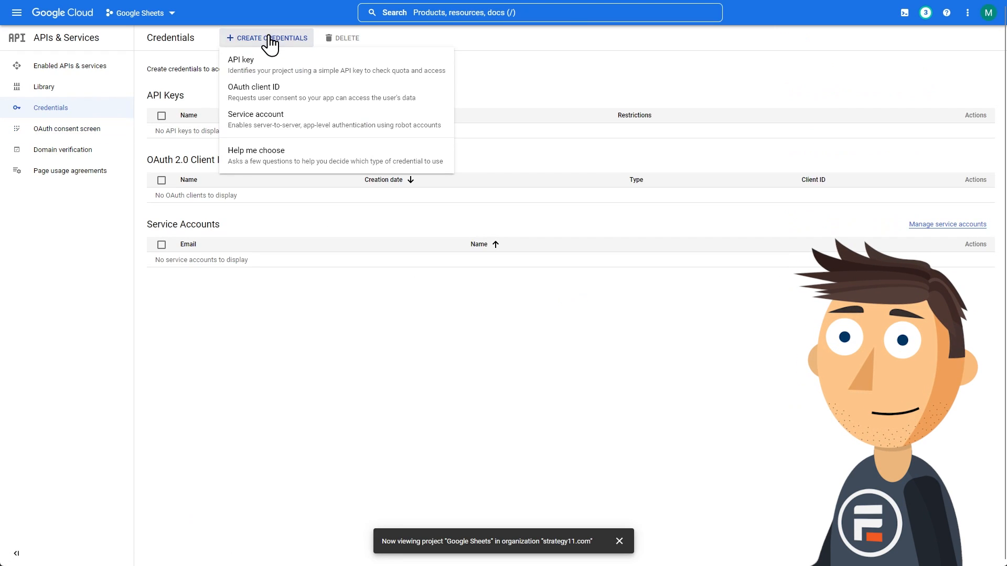
mouse_move(264, 91)
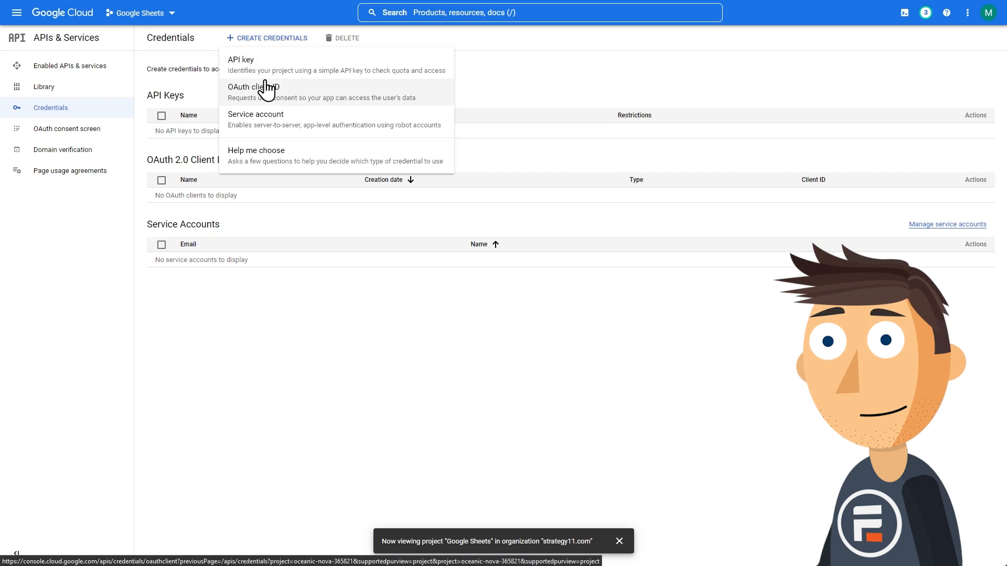
left_click(252, 92)
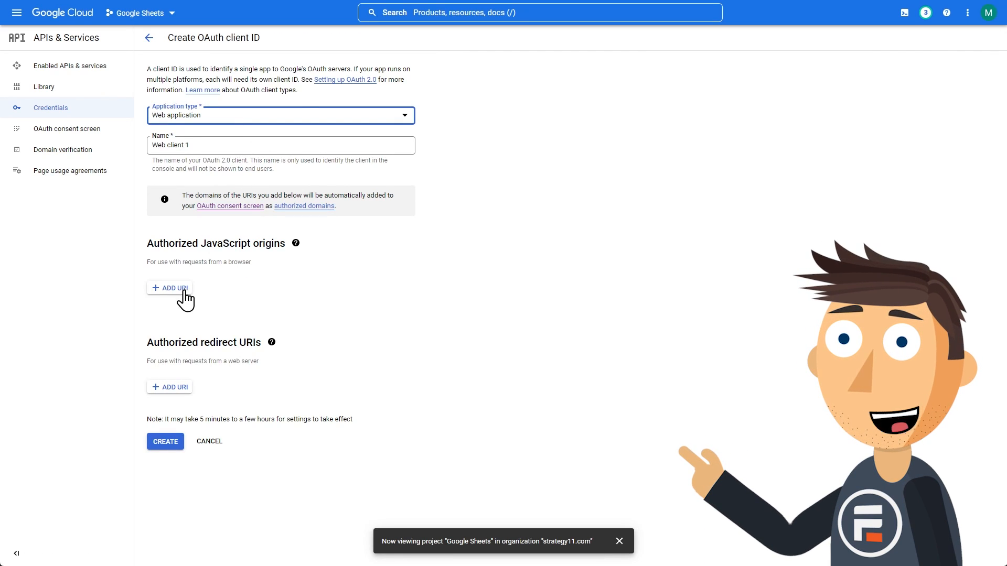
left_click(170, 387)
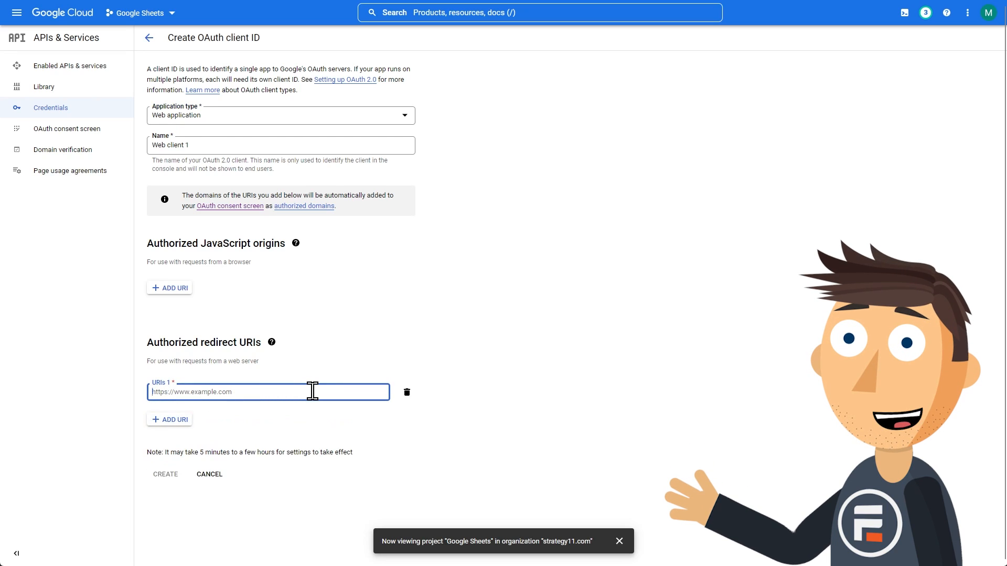
type("https://")
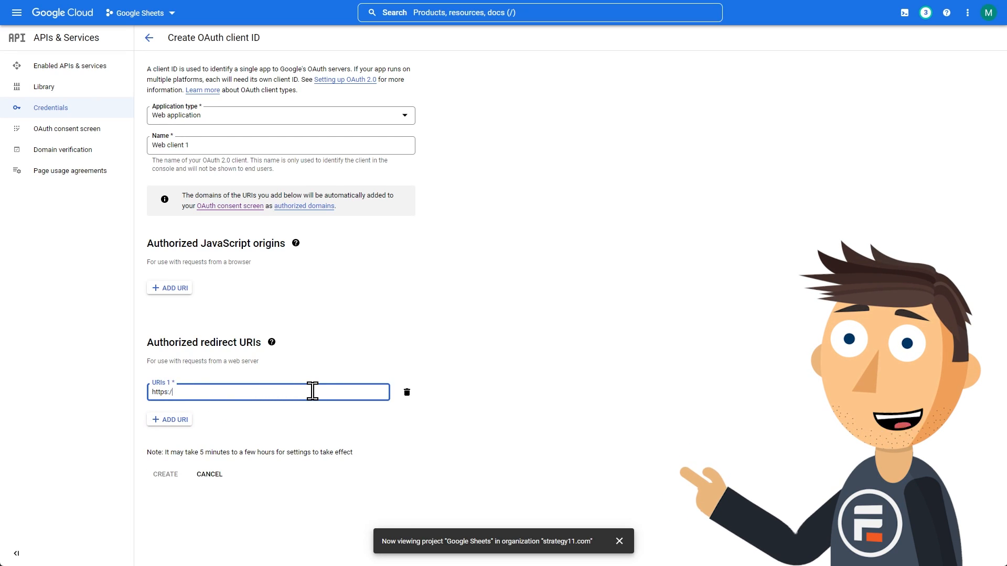
type("www.example.com/")
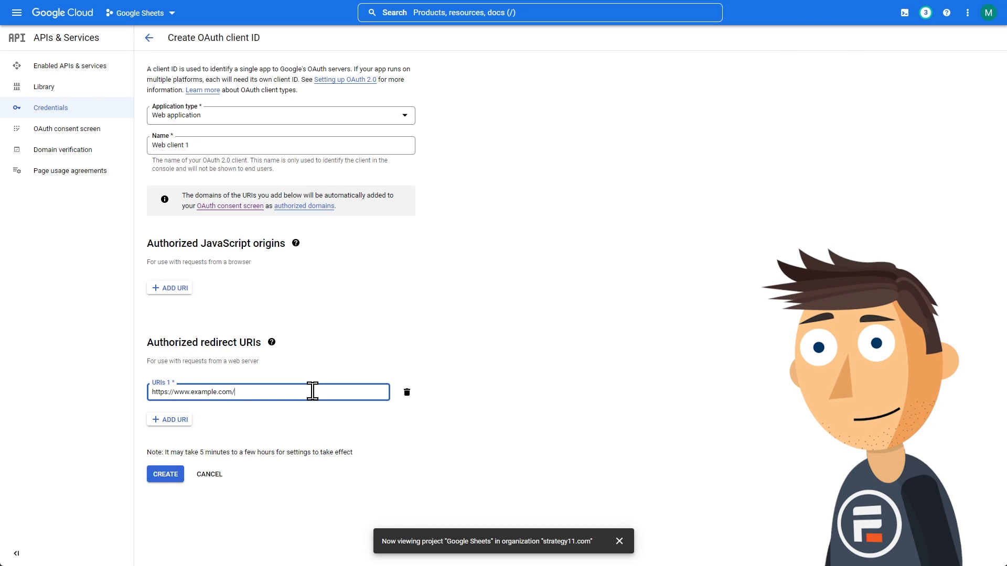
left_click(165, 474)
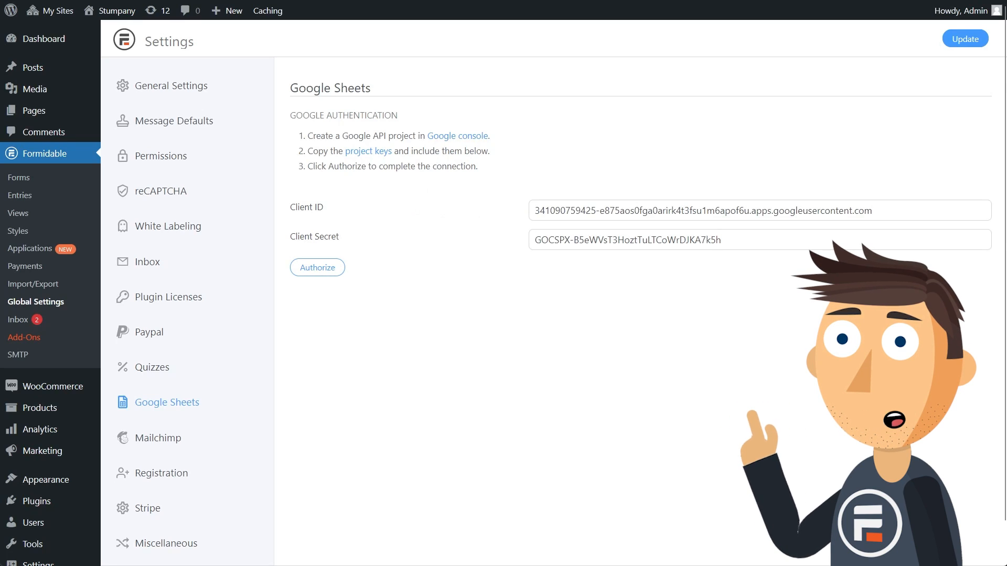
mouse_move(317, 268)
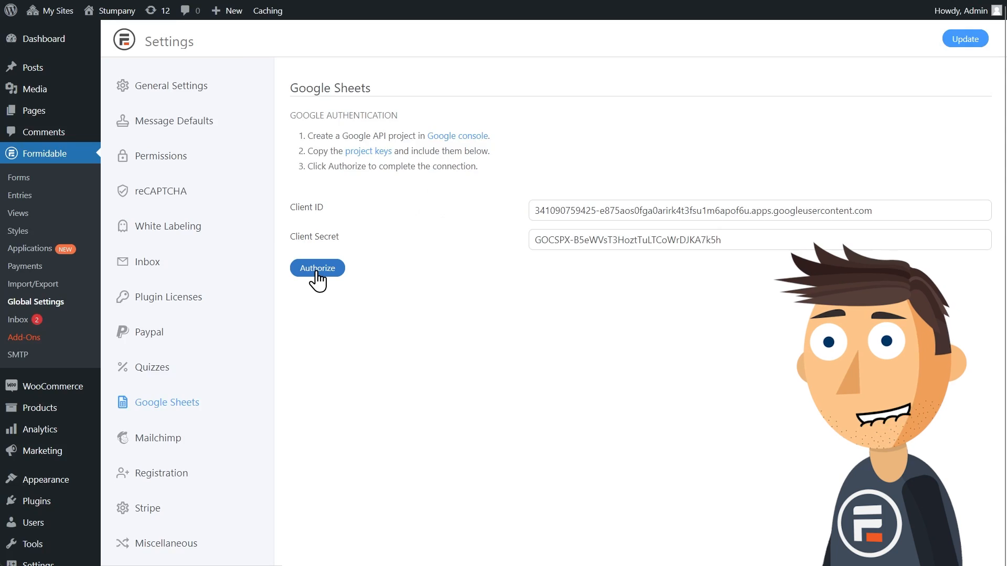
Authorize the Google Sheets connection from Formidable's global settings
left_click(317, 268)
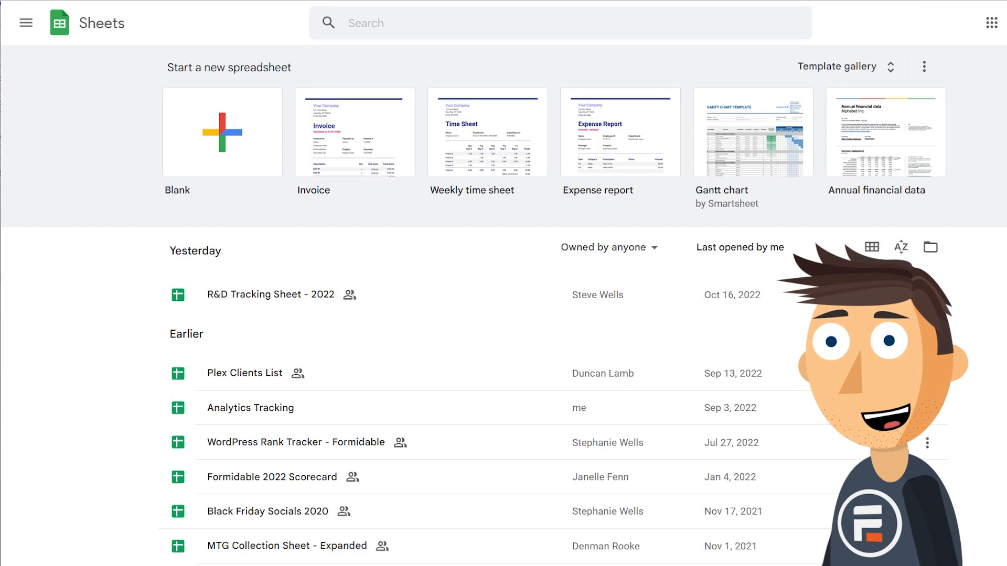
mouse_move(221, 131)
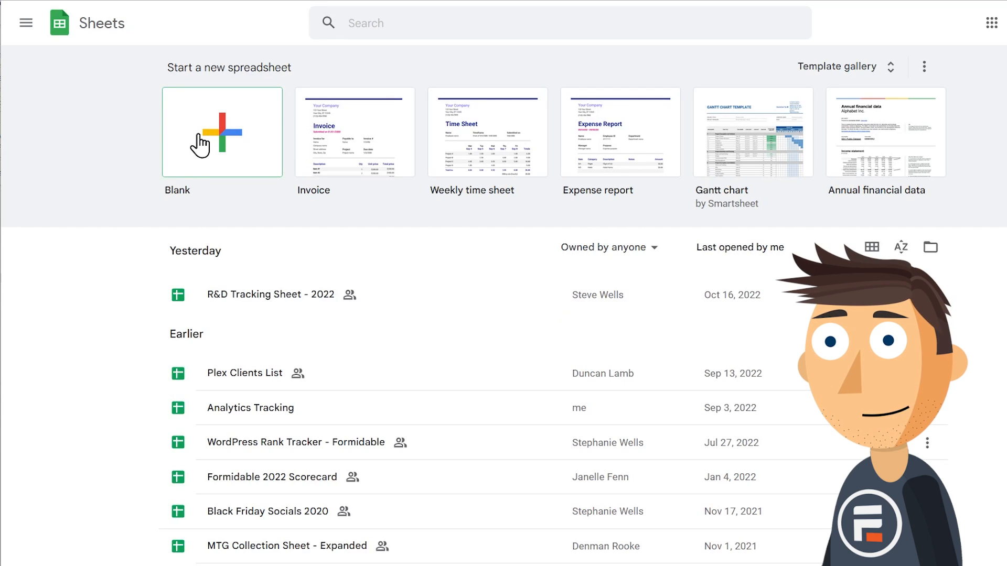
Start a blank spreadsheet and retitle it 'Formidable'
left_click(221, 131)
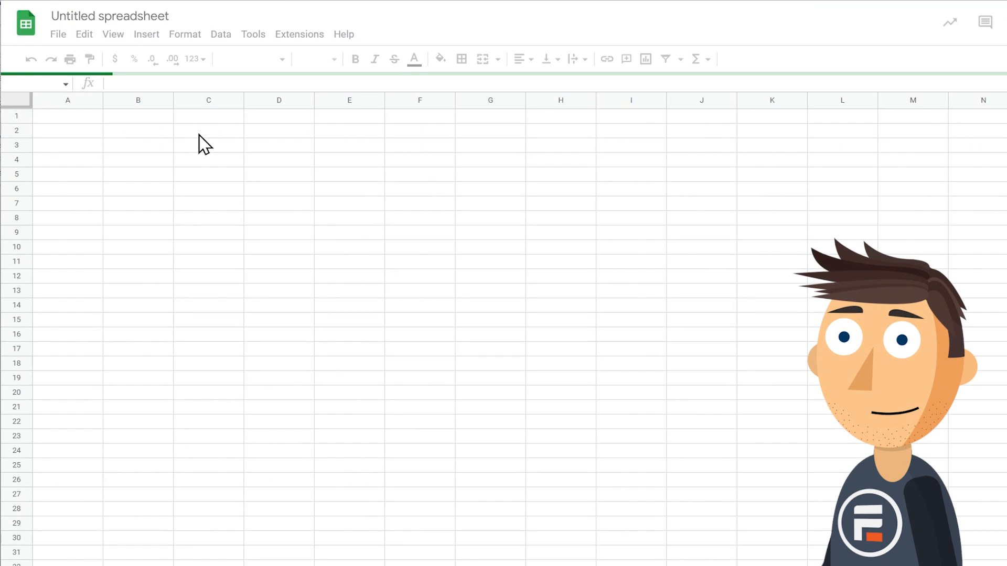
left_click(109, 15)
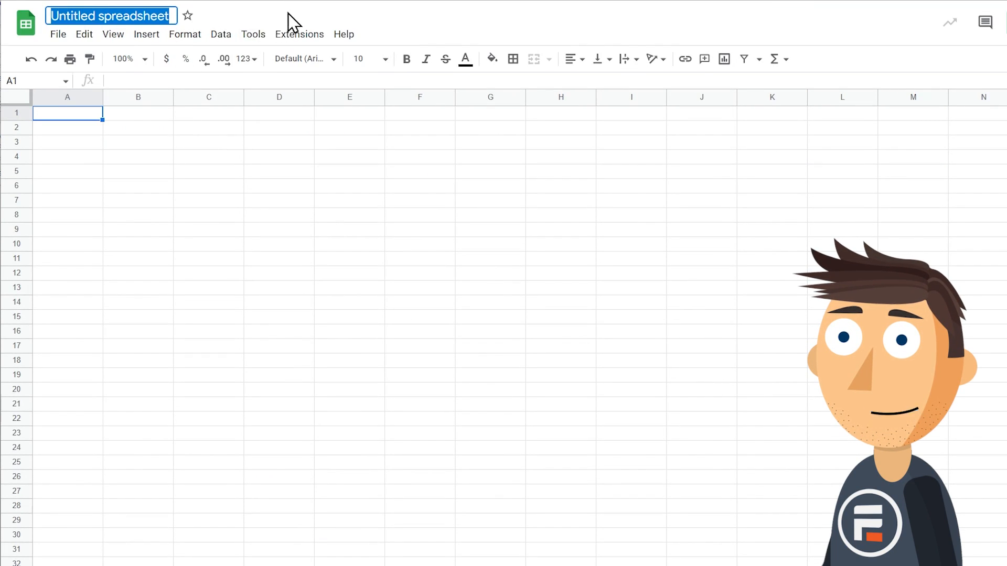
type("Formidable")
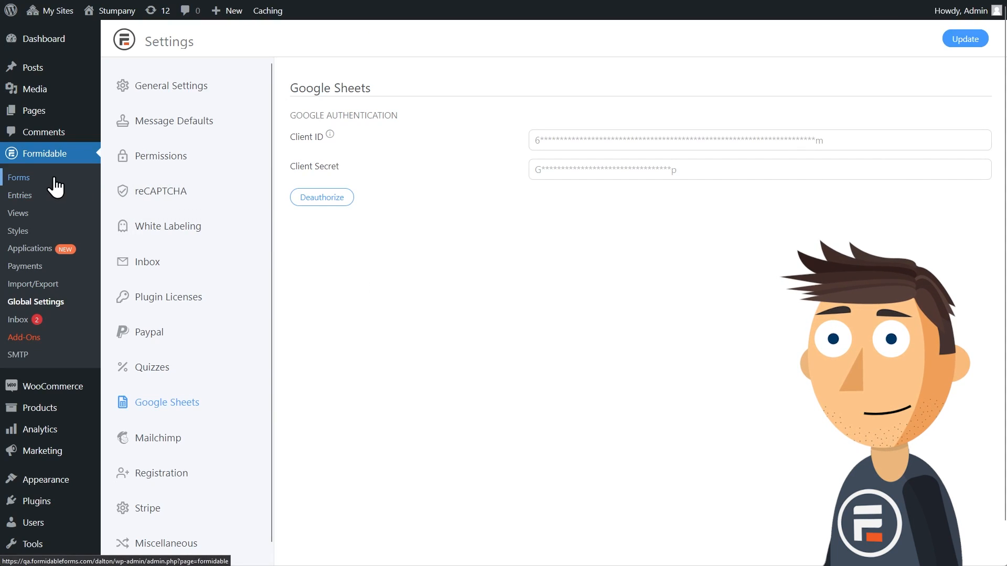
From the Forms list, open Brand Awareness Survey settings at Actions & Notifications
left_click(18, 177)
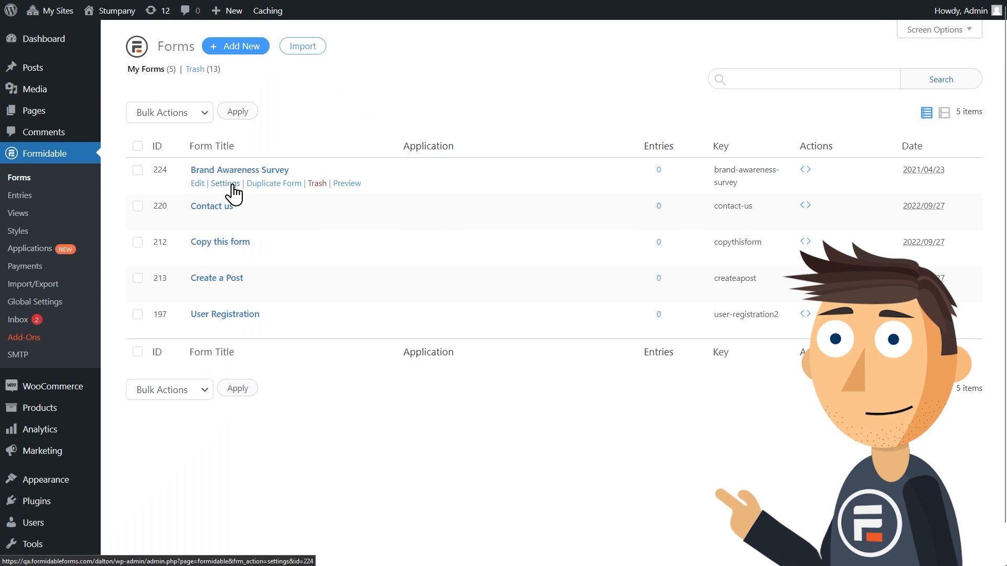
left_click(225, 183)
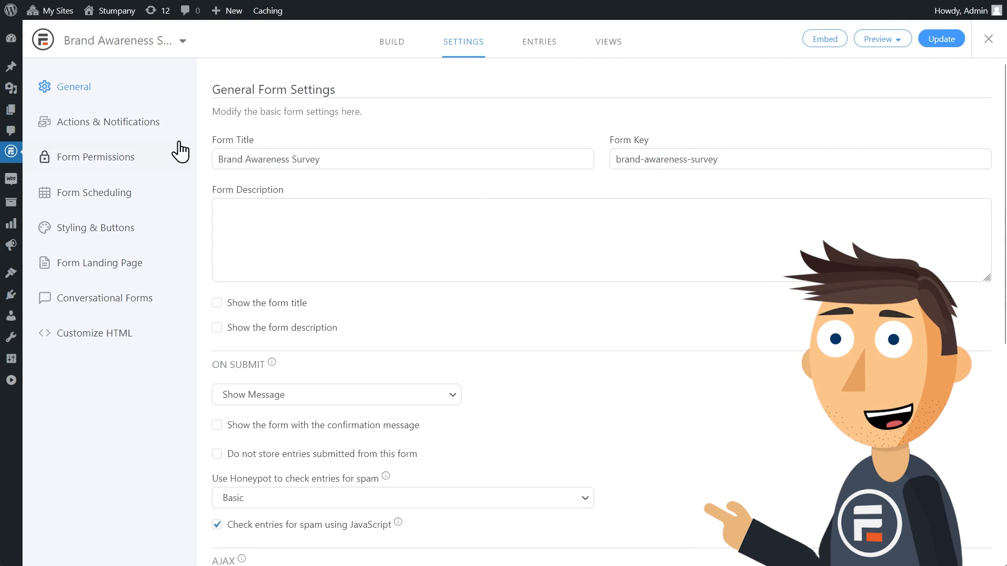
left_click(107, 121)
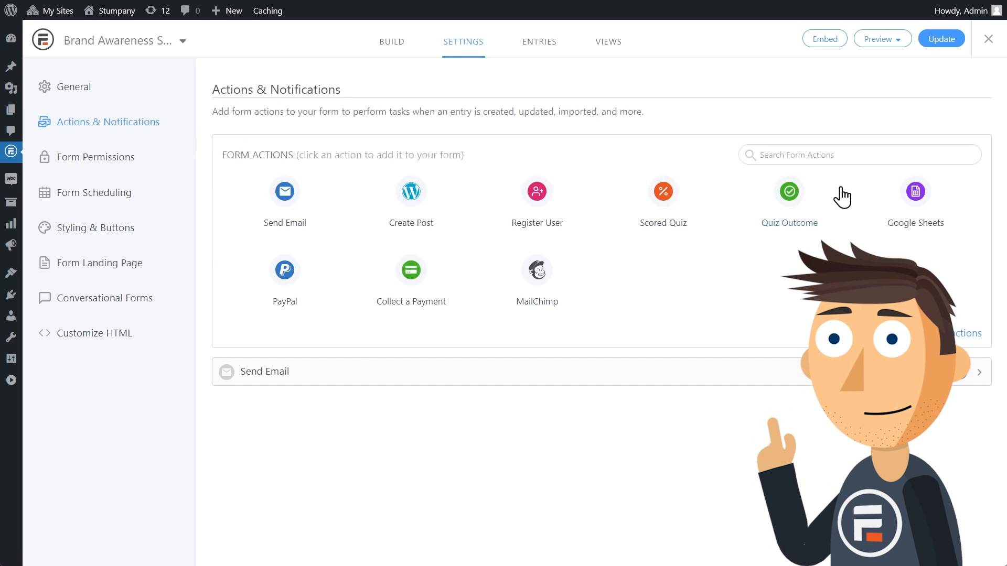
Add a Google Sheets action to Formidable Survey, mapping questions 7 and 9 to People Talking and Perception Changed
left_click(915, 191)
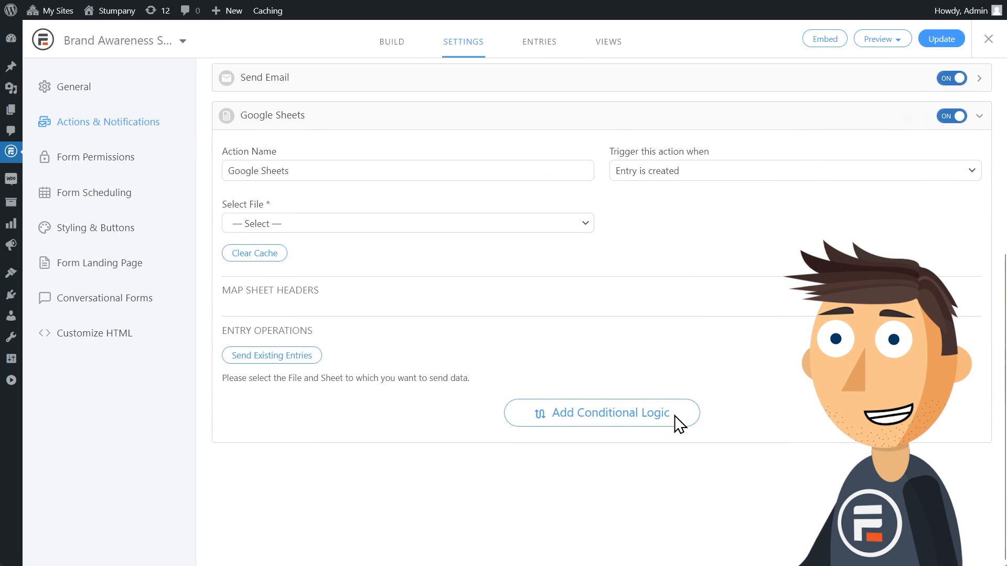
left_click(407, 223)
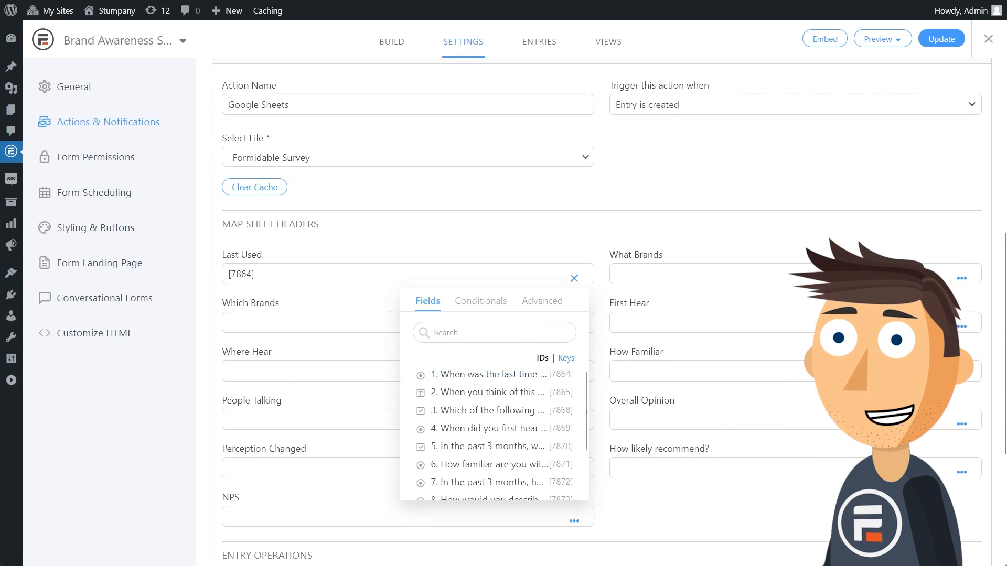
left_click(486, 393)
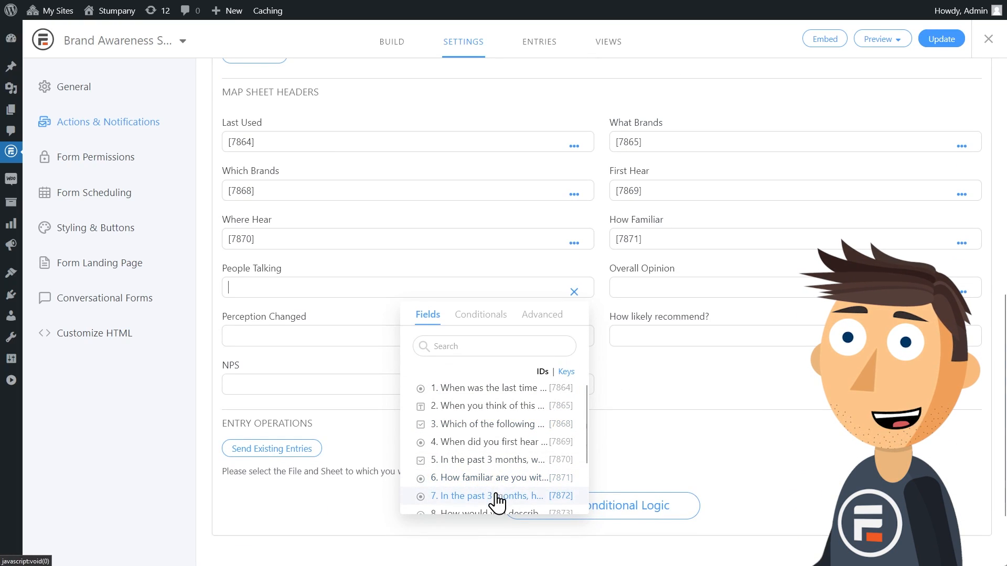
left_click(488, 495)
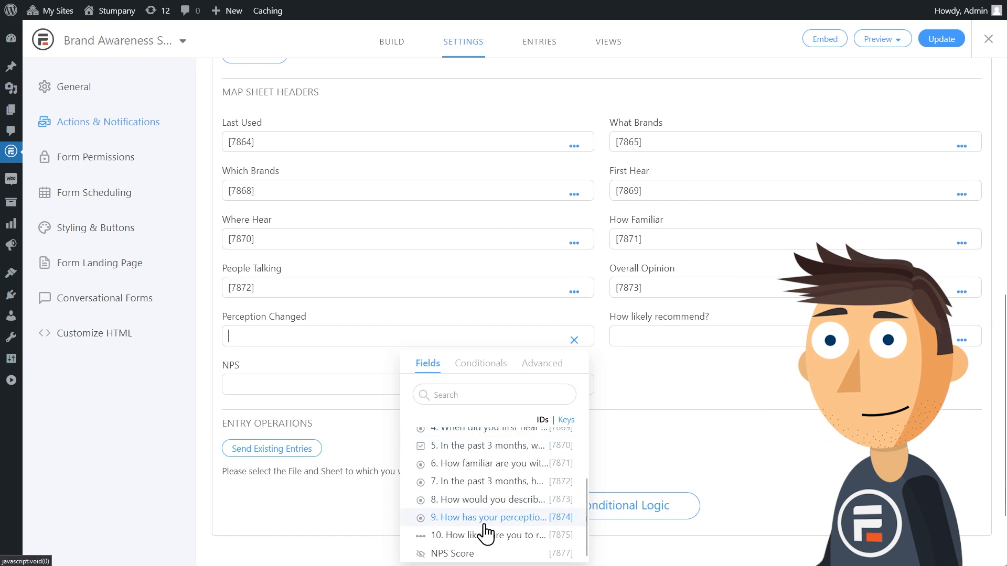
left_click(489, 517)
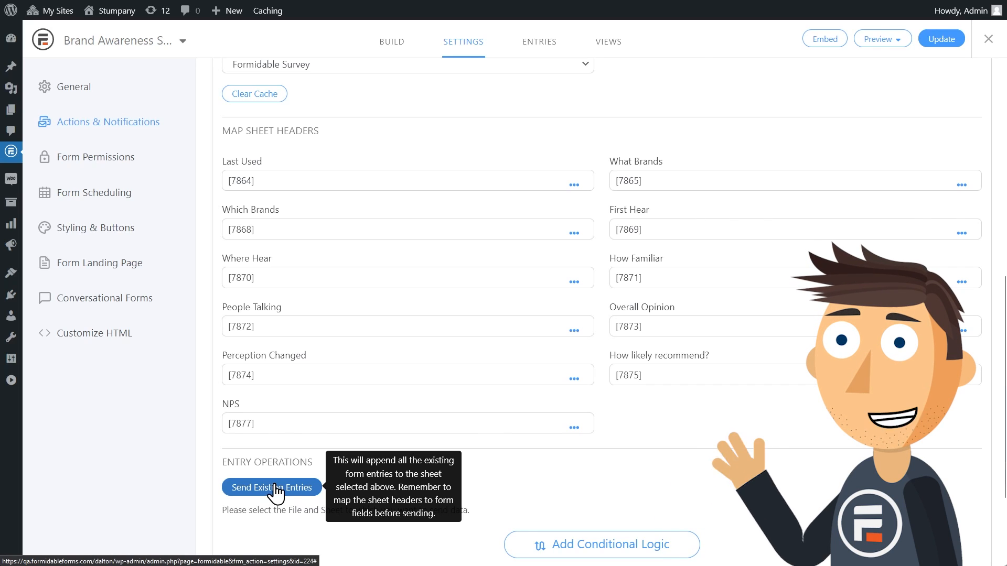
mouse_move(926, 232)
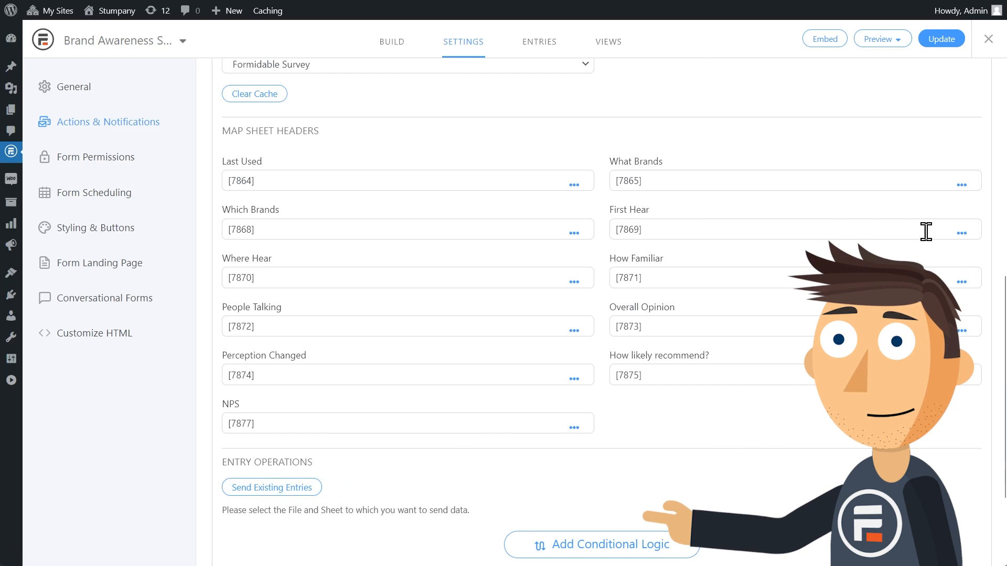
Save the Brand Awareness Survey settings with Update
left_click(941, 39)
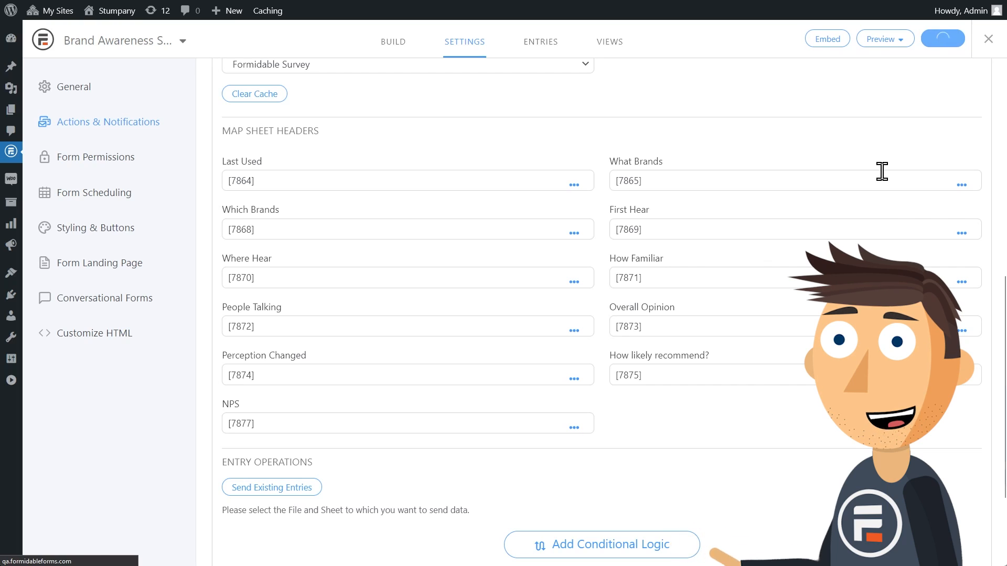
left_click(941, 39)
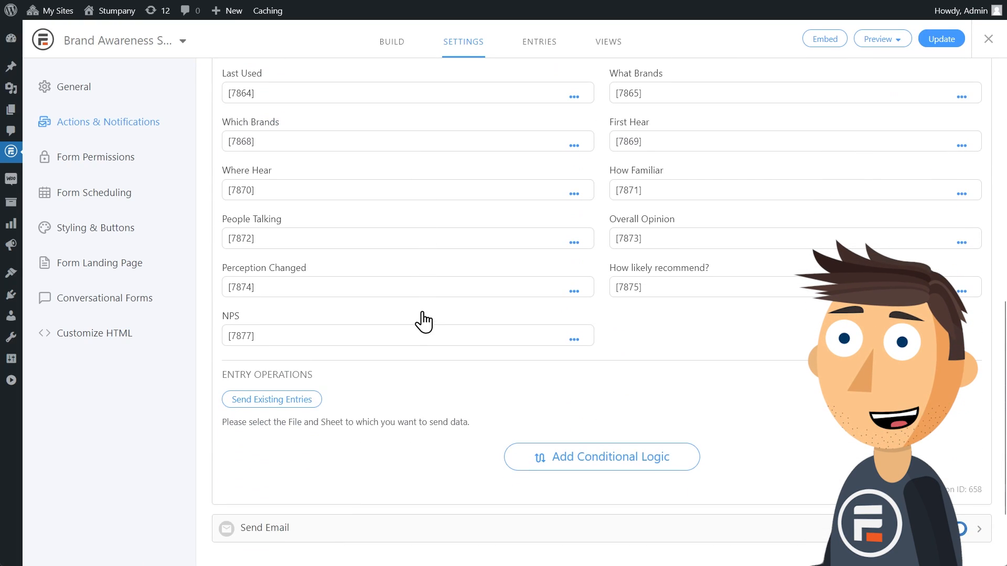
mouse_move(272, 398)
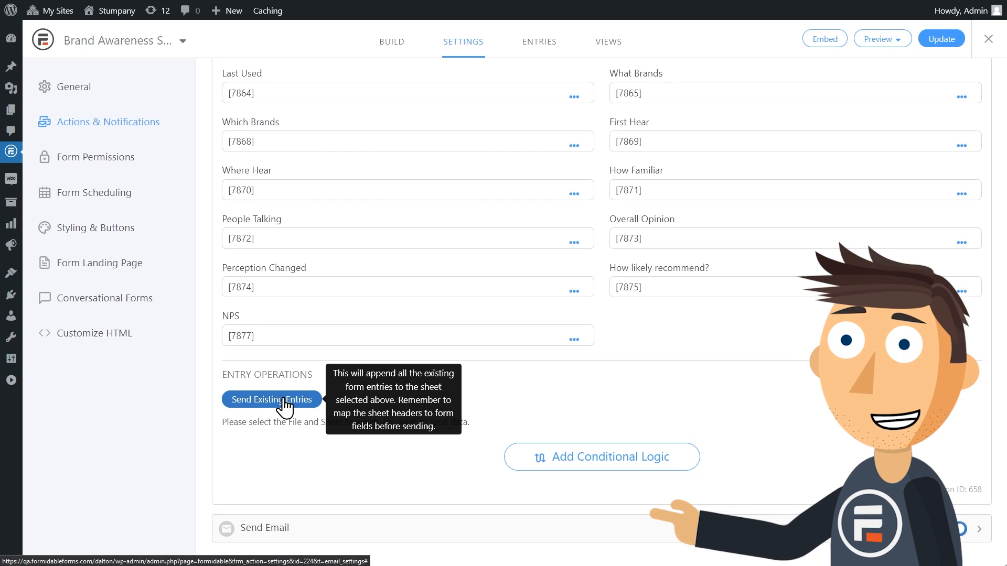
mouse_move(572, 390)
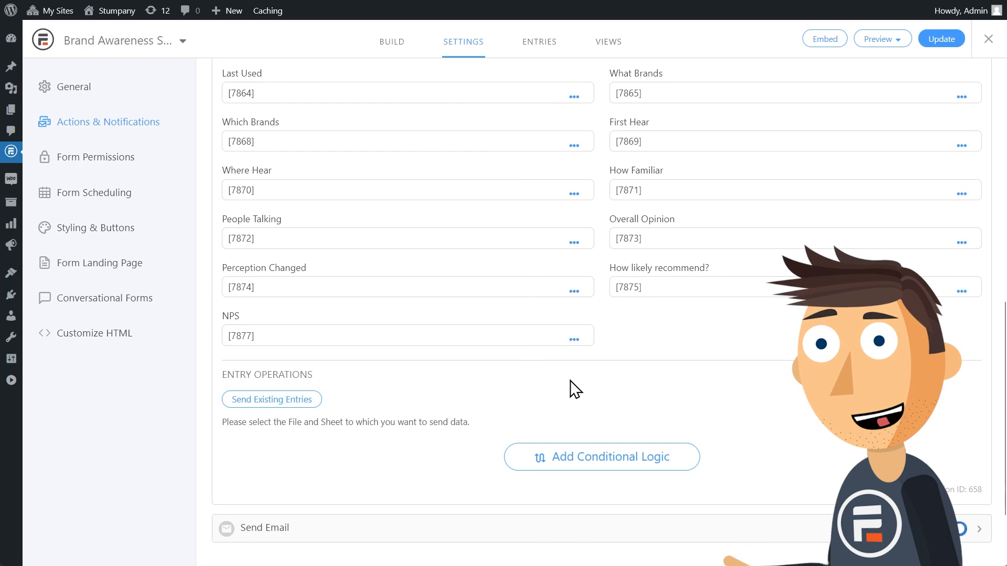
left_click(878, 38)
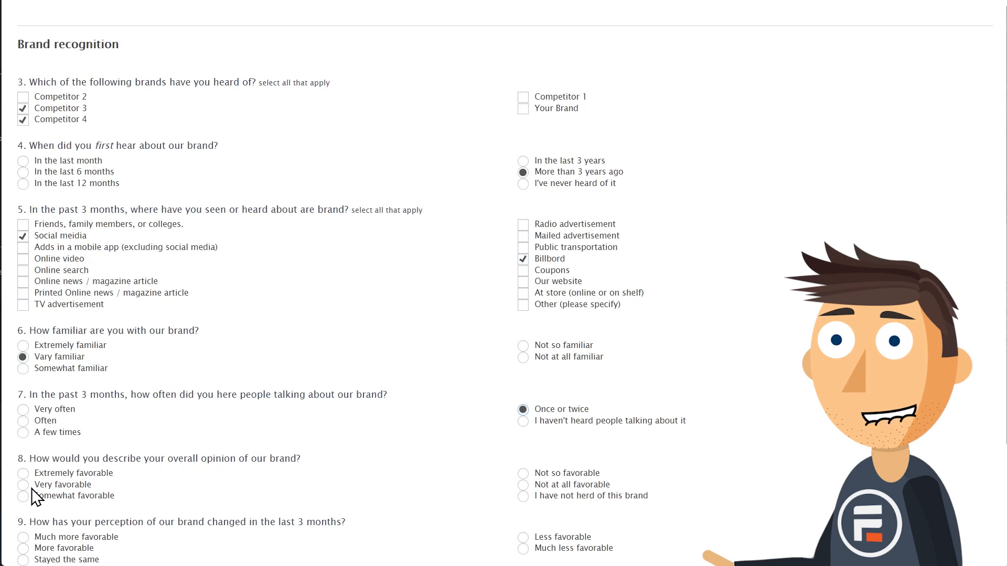
Pick a recommendation score for question 10 on the brand survey preview
scroll("down", 3)
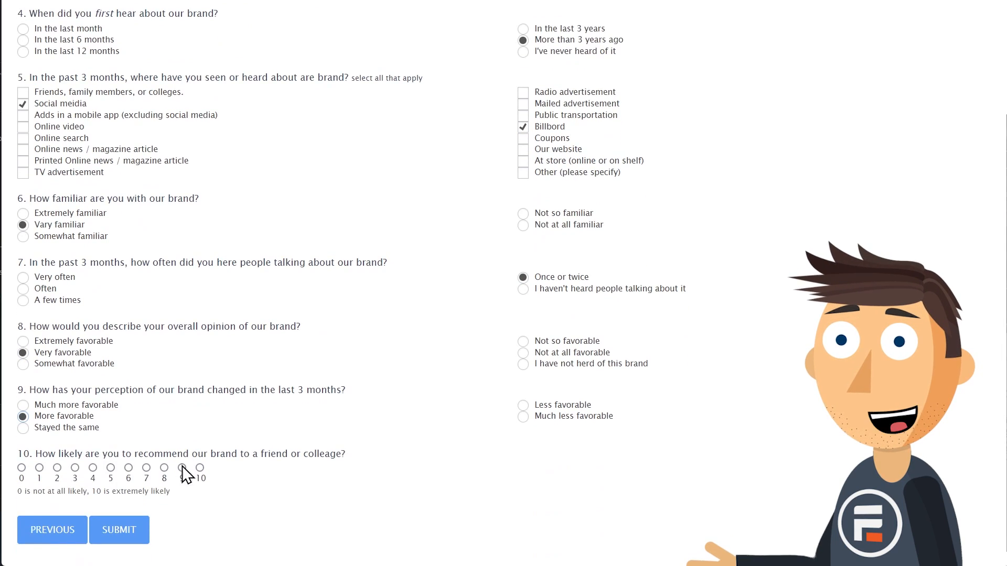
left_click(164, 467)
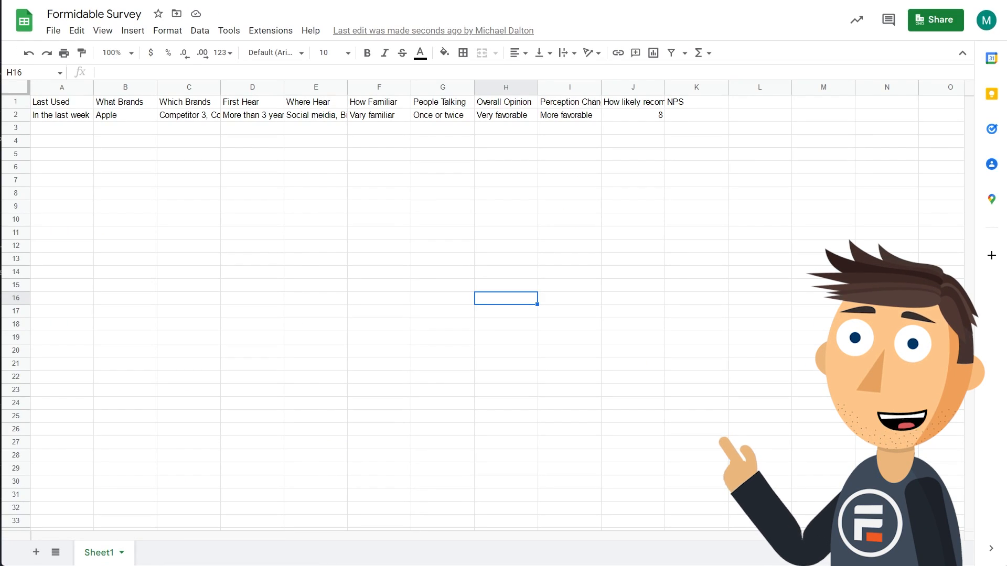
mouse_move(172, 121)
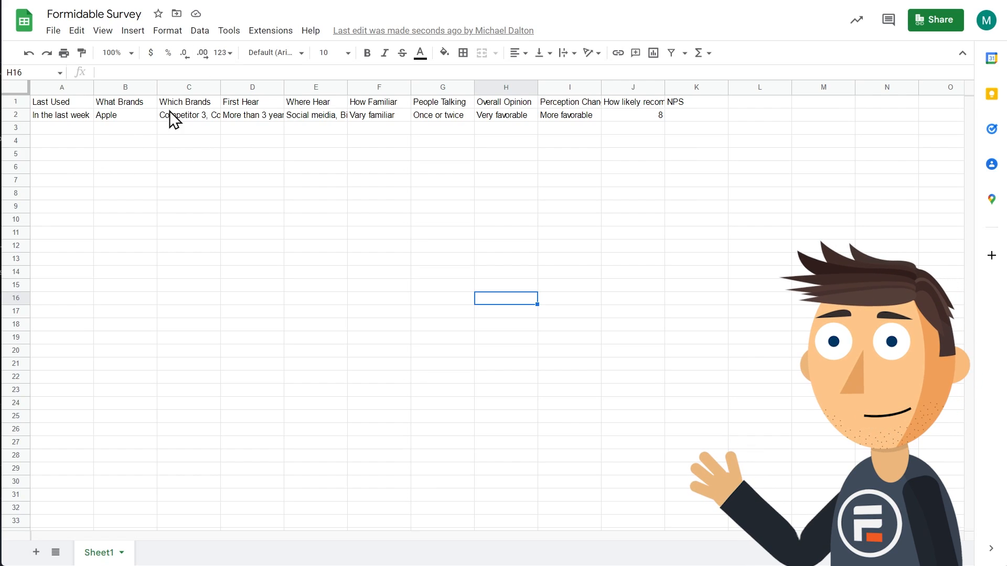